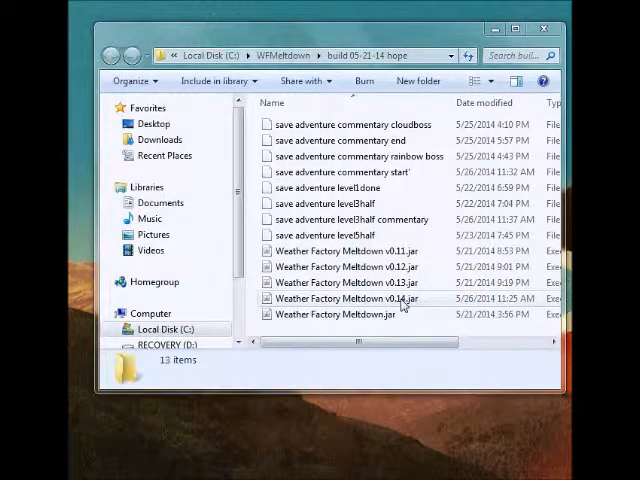
Launch Weather Factory Meltdown v0.14.jar from the build folder to bring up the level editor
double_click(350, 298)
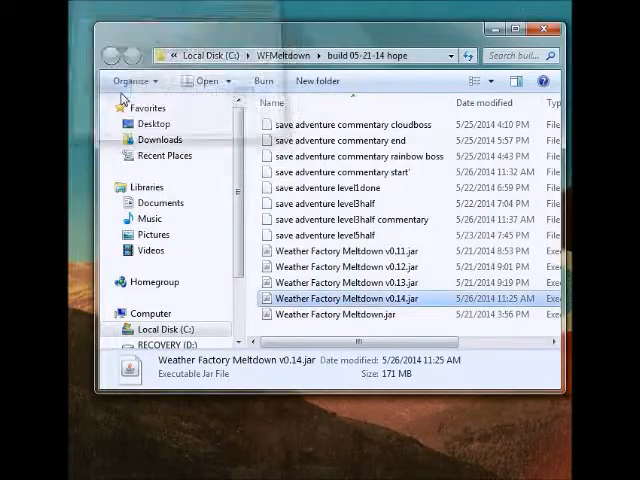
double_click(347, 298)
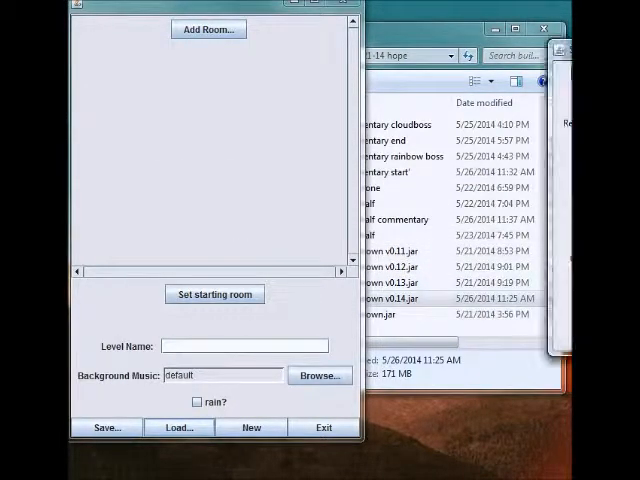
Add a 12-by-6-tile room named 'cell' and dismiss its Room Summary
left_click(178, 427)
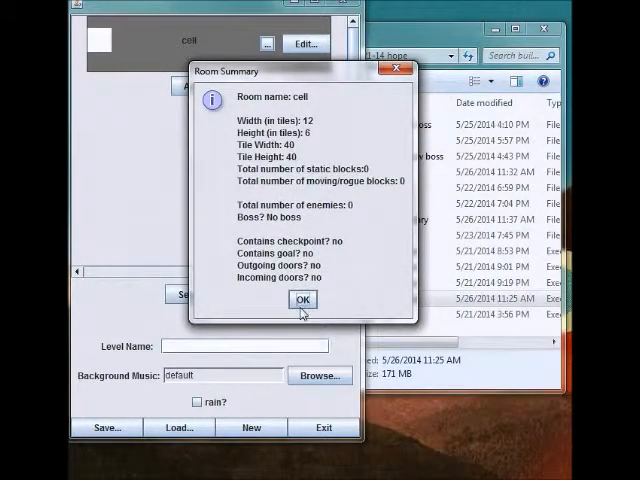
left_click(302, 299)
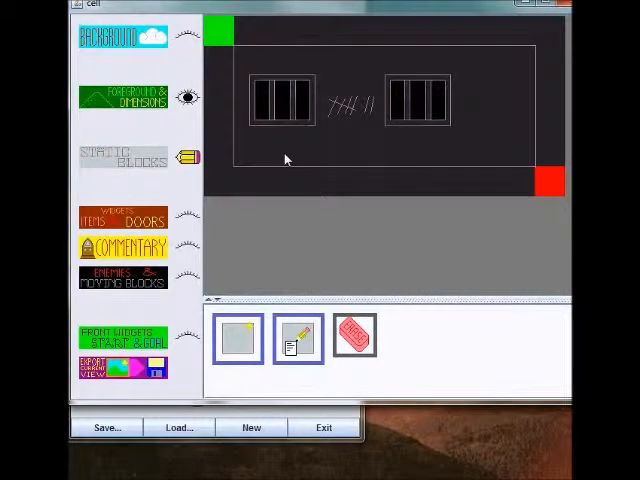
mouse_move(253, 247)
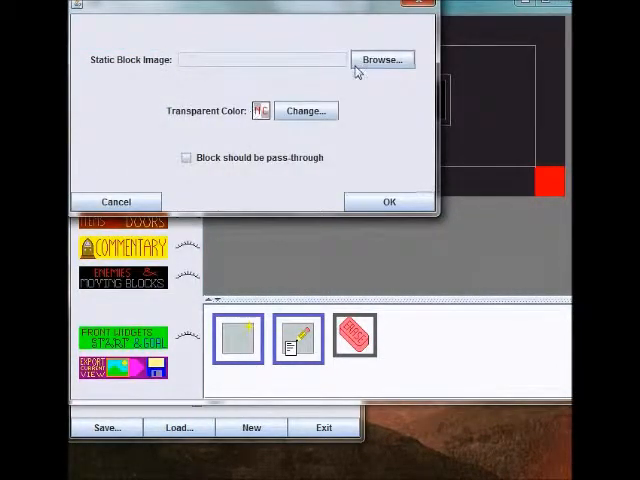
Choose darkcloudblock3.GIF from the images folder as the new static block's image
left_click(381, 59)
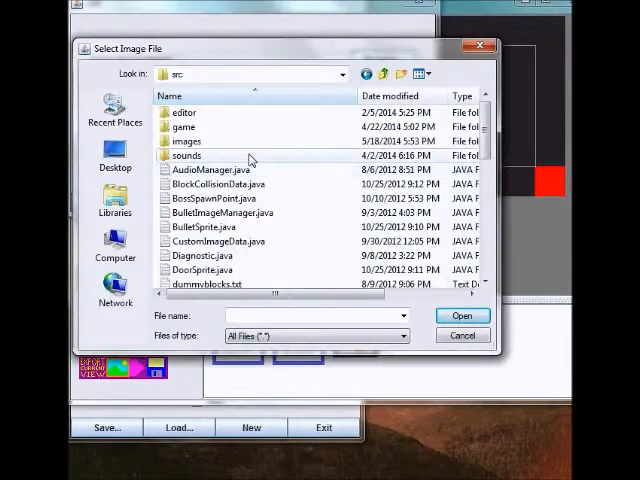
double_click(187, 141)
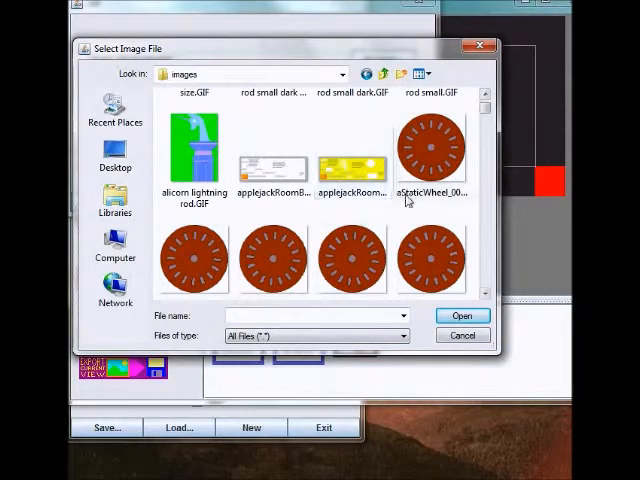
scroll("down", 3)
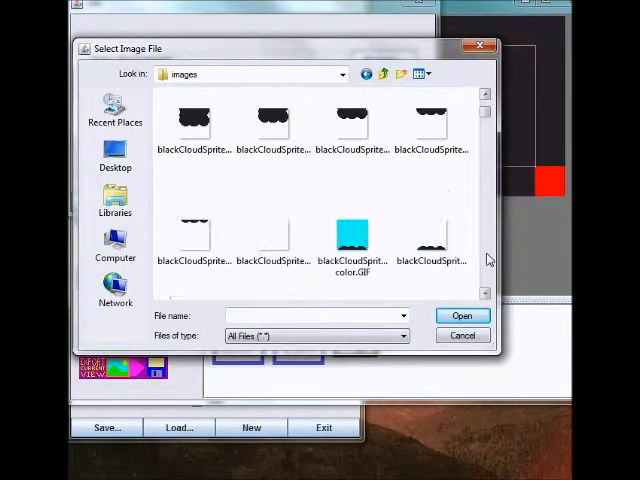
scroll("down", 3)
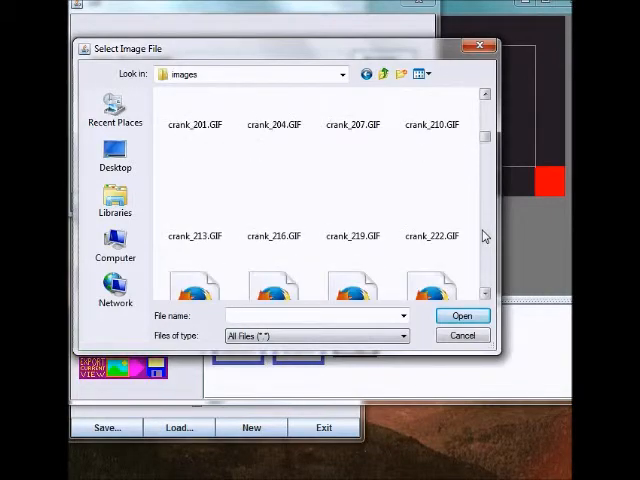
scroll("down", 3)
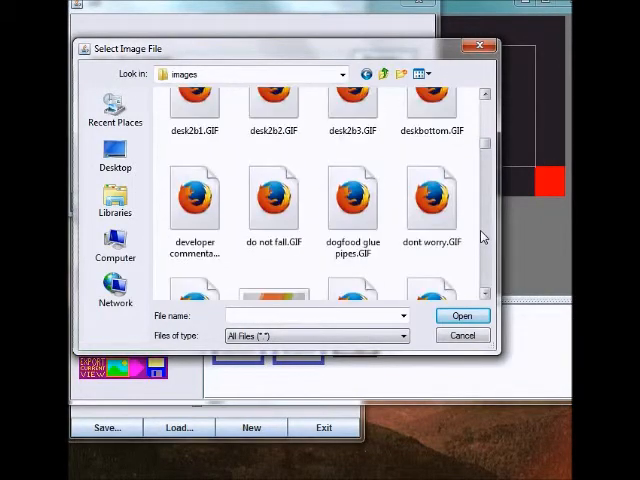
scroll("down", 3)
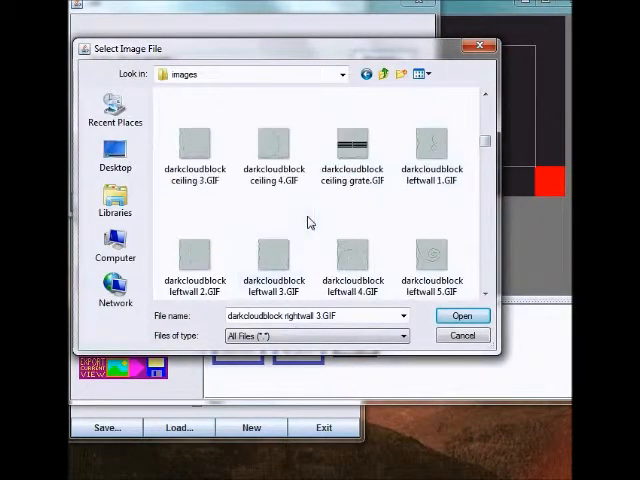
mouse_move(432, 140)
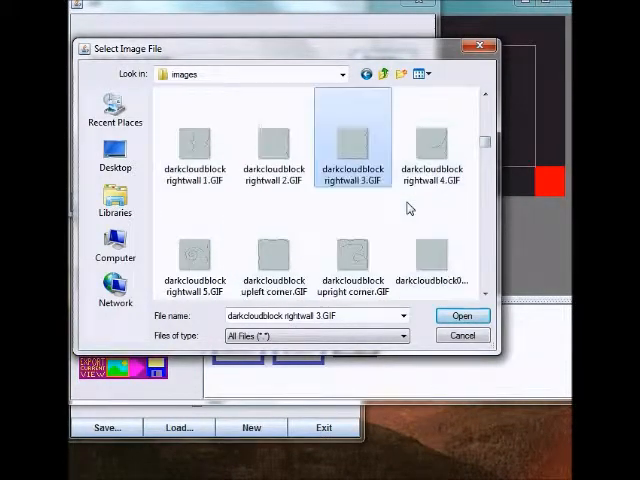
scroll("down", 3)
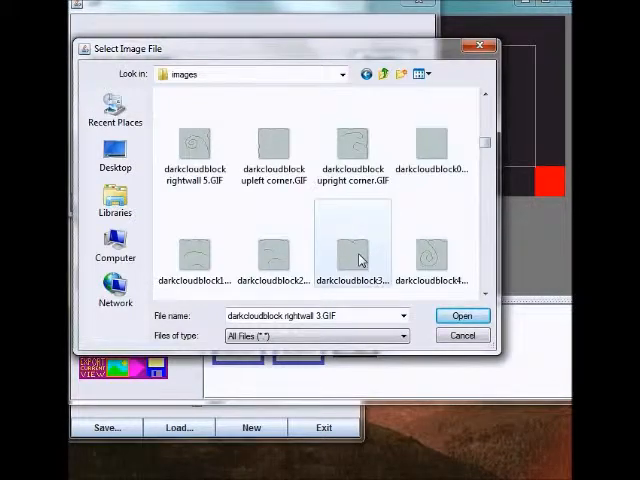
left_click(352, 253)
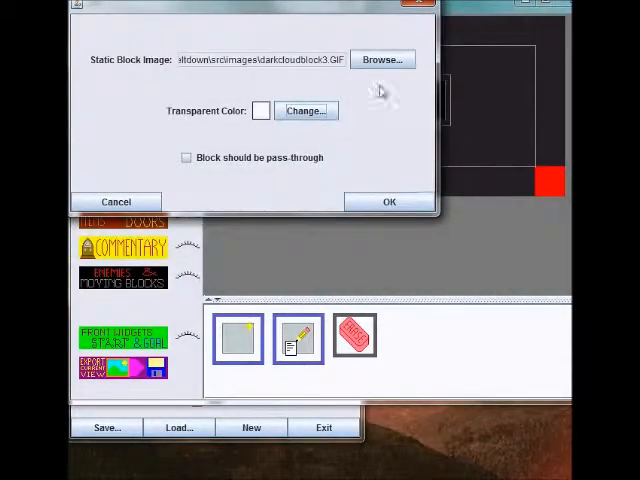
Make a pinkTile.GIF static block and lay it along the cell room's bottom row
left_click(381, 59)
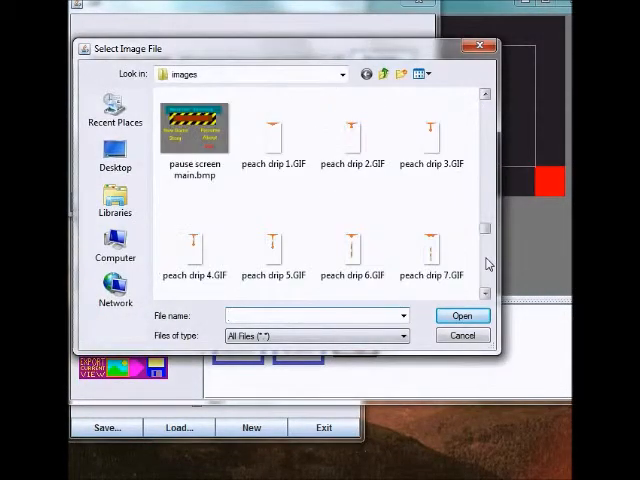
scroll("down", 3)
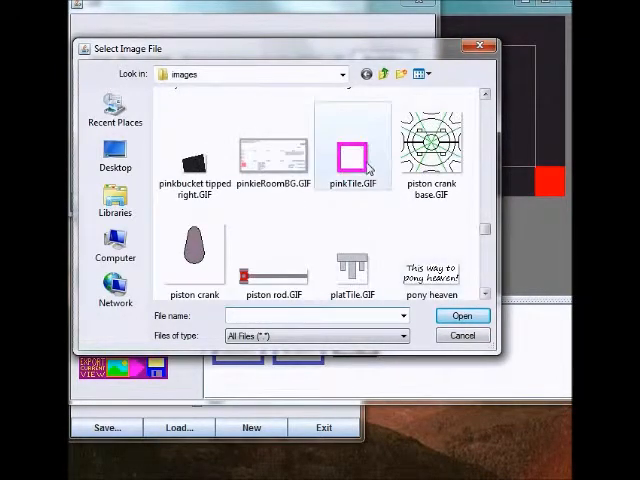
left_click(461, 315)
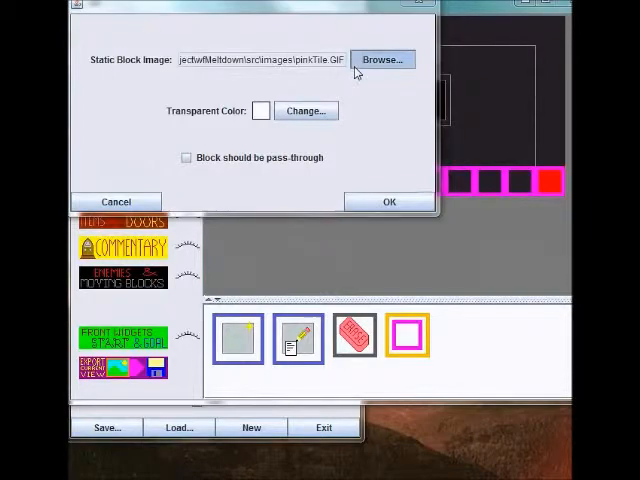
Switch the block's image to darkcloudblock3.GIF and confirm the static block
left_click(381, 59)
type("darkcloudblock1.GIF")
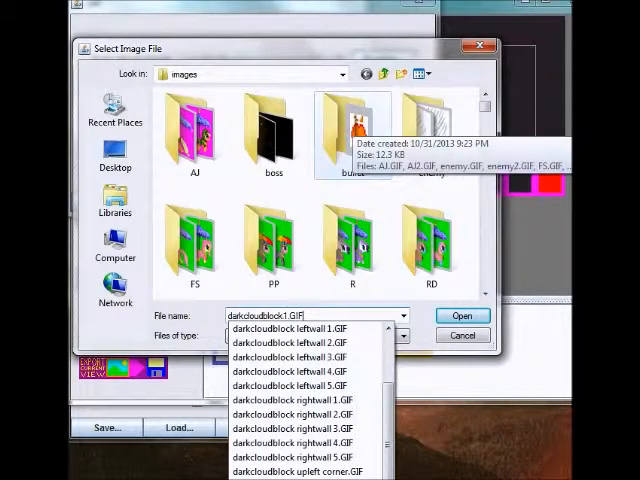
left_click(462, 315)
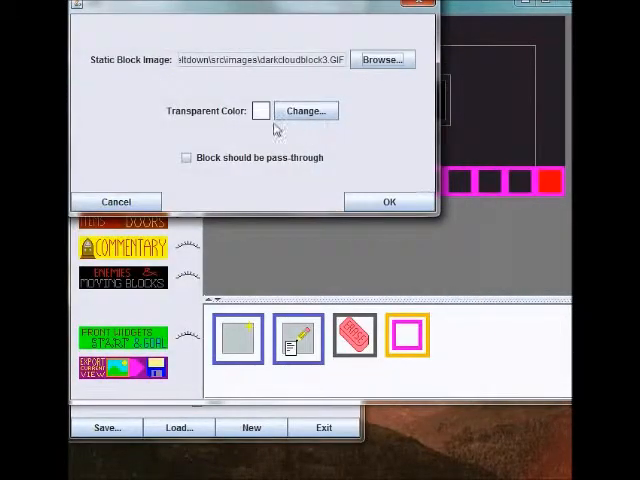
mouse_move(307, 130)
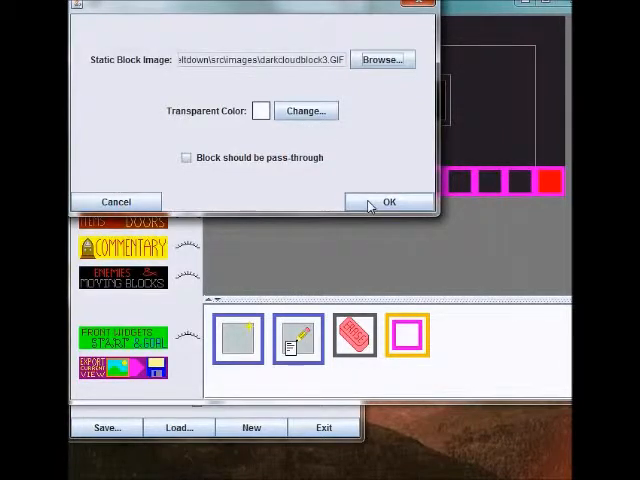
left_click(388, 201)
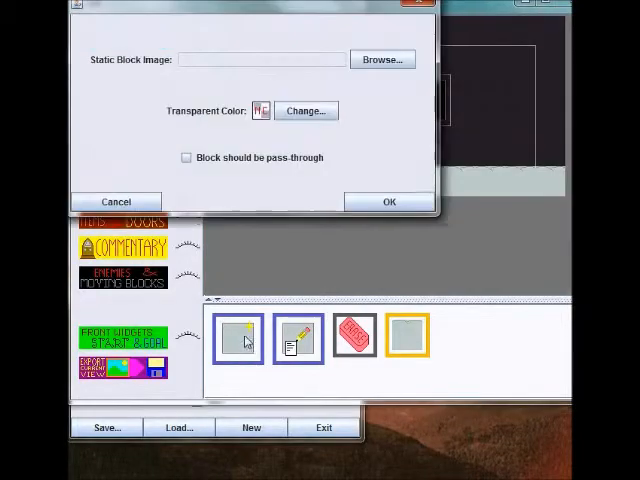
Add a darkcloudblock leftwall 2.GIF block with a transparent colour after clearing the error
left_click(382, 59)
type("darkcloudblock ceiling grate.GIF")
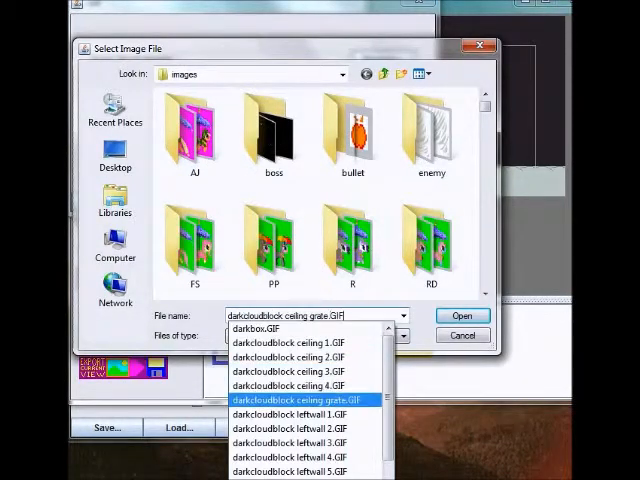
left_click(461, 315)
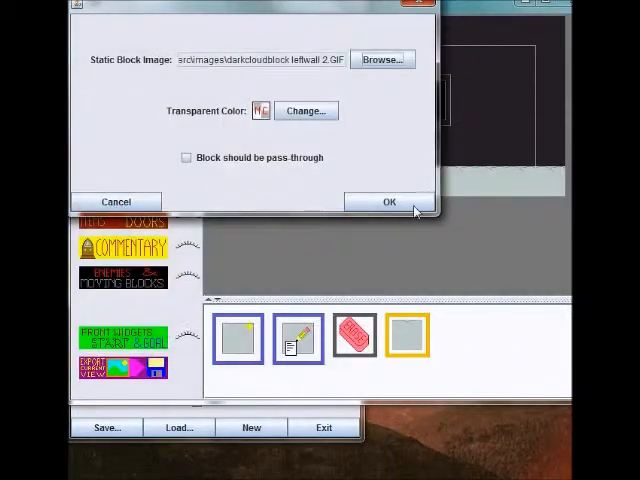
left_click(388, 201)
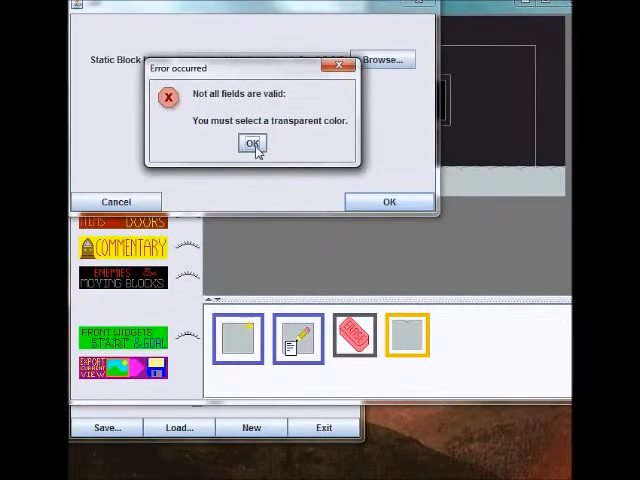
left_click(252, 143)
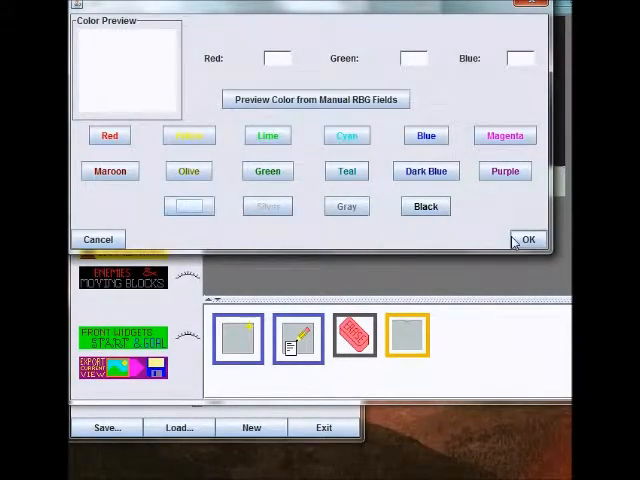
left_click(528, 239)
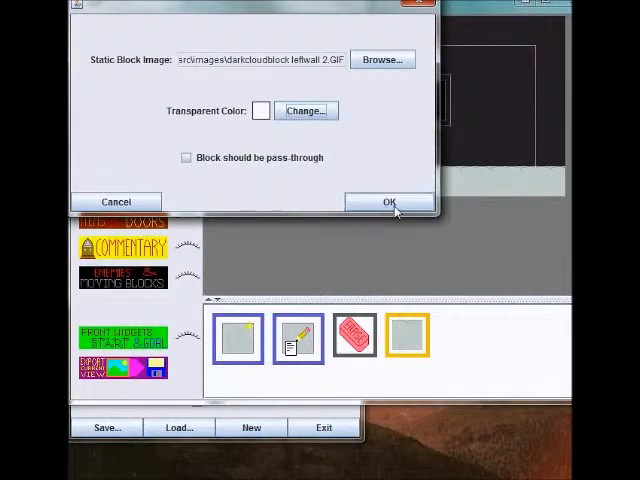
left_click(390, 202)
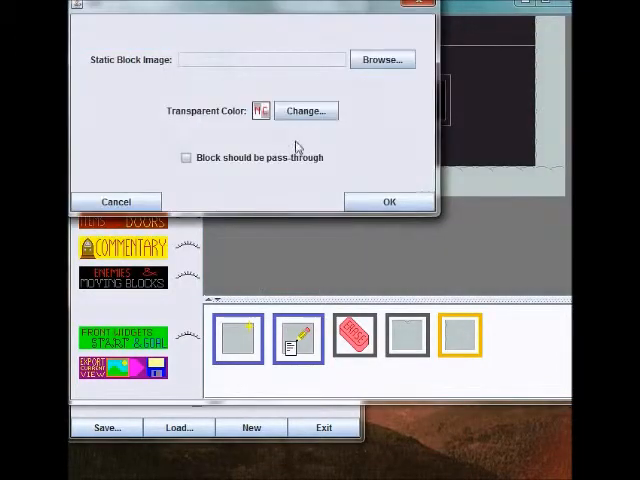
Add a darkcloudblock rightwall 1 block with transparent colour, then pick another dark-cloud image
left_click(382, 59)
type("darkcloudblock leftwall 2.GIF")
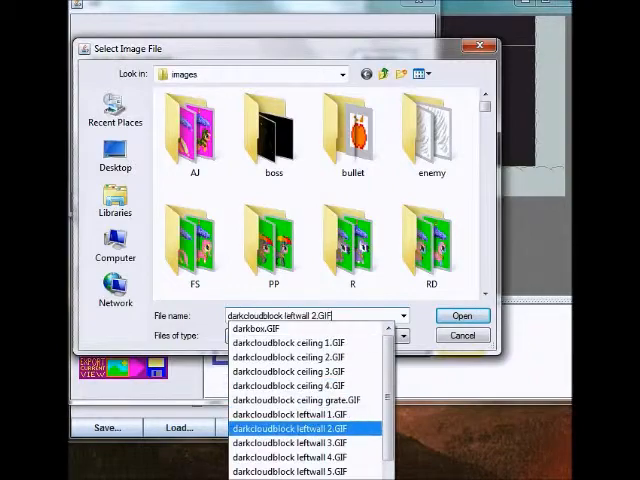
left_click(461, 315)
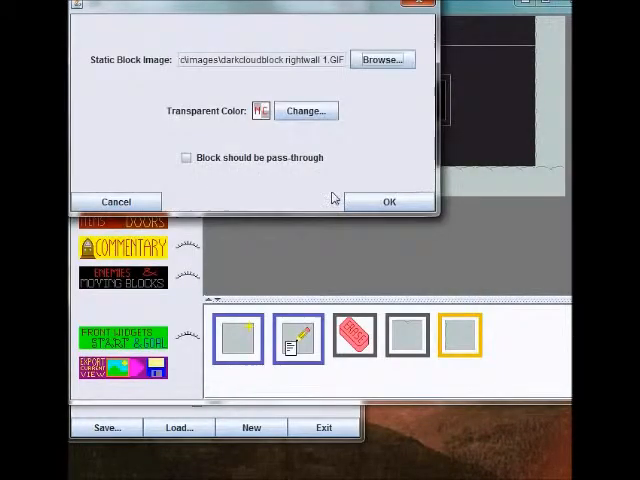
left_click(305, 110)
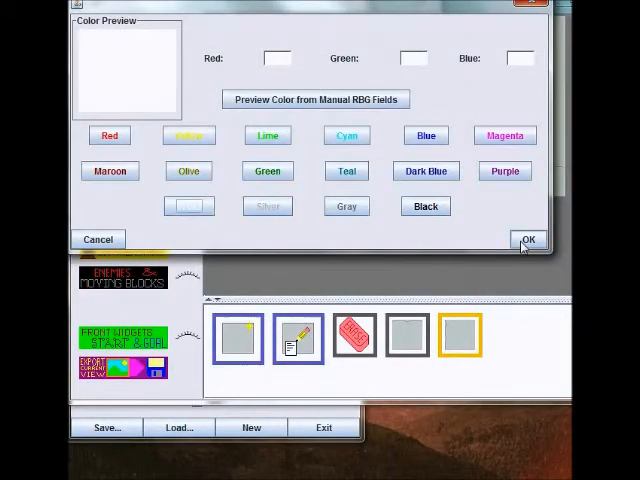
left_click(527, 239)
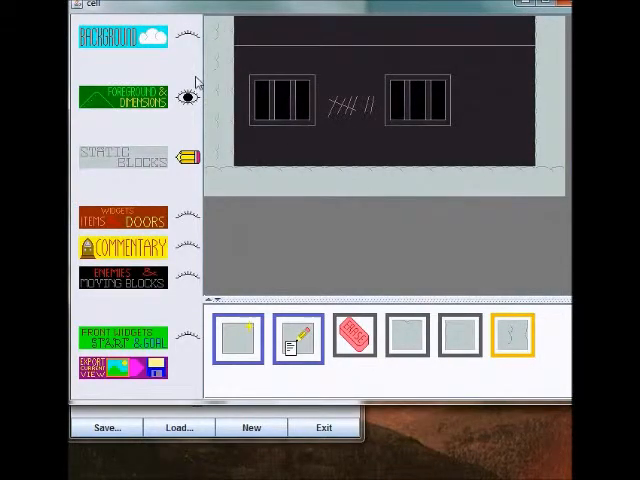
mouse_move(230, 65)
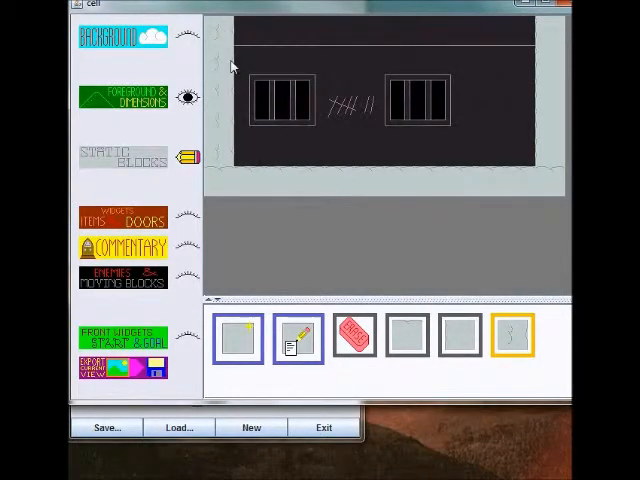
mouse_move(427, 40)
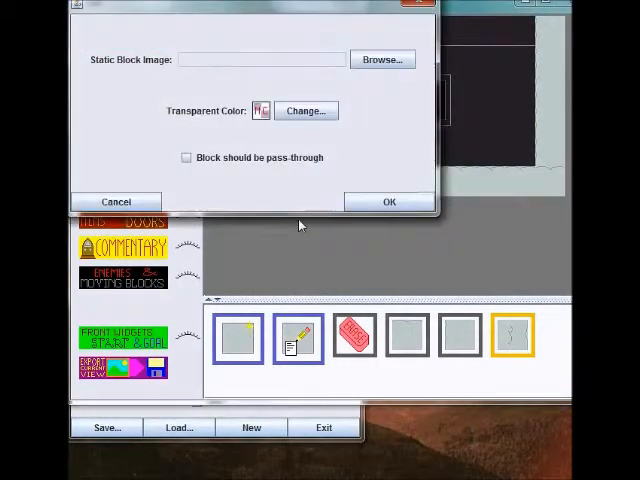
left_click(382, 59)
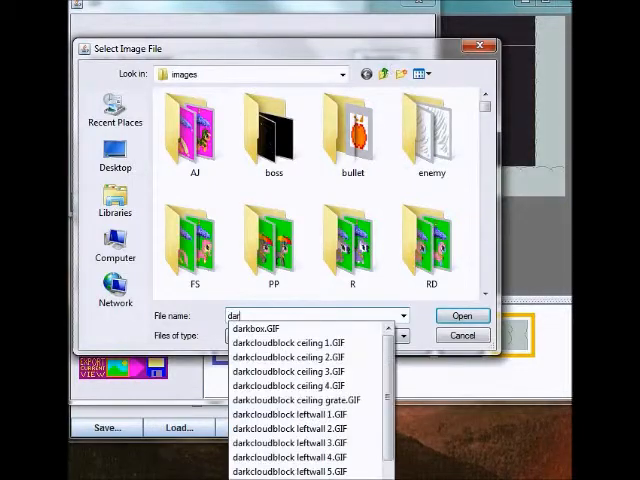
left_click(461, 315)
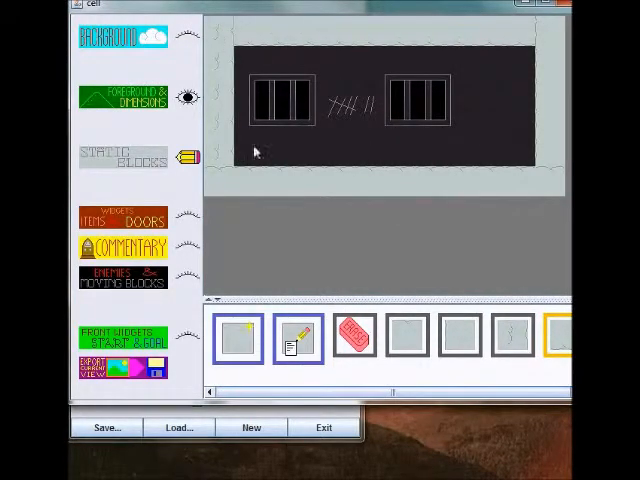
mouse_move(448, 135)
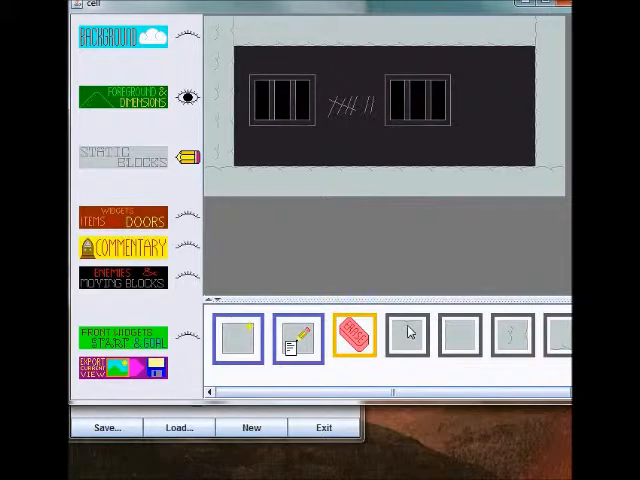
mouse_move(410, 200)
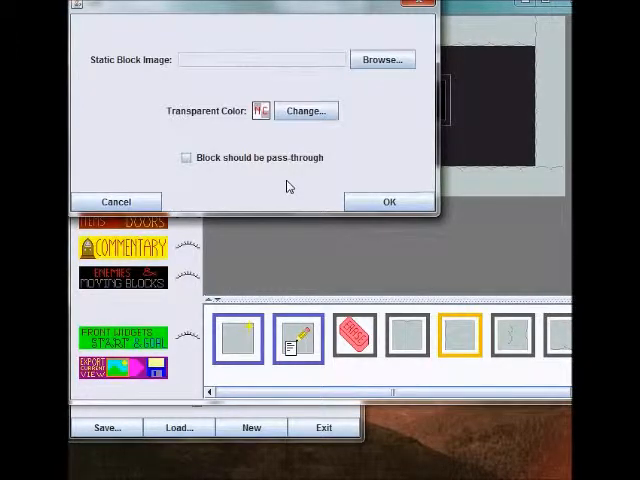
mouse_move(232, 168)
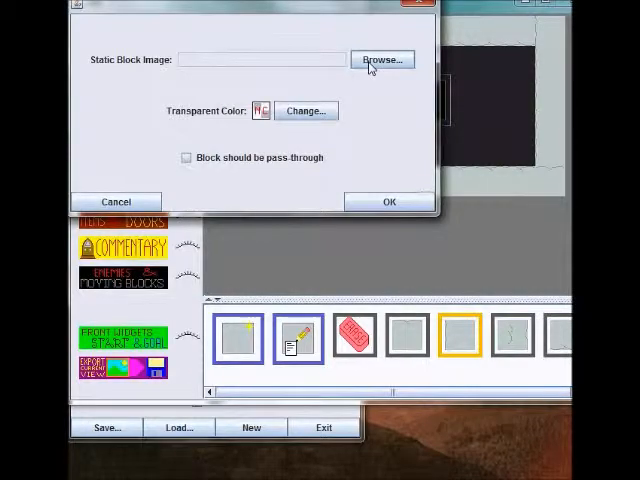
Add a pass-through static block using platTile.GIF
left_click(382, 59)
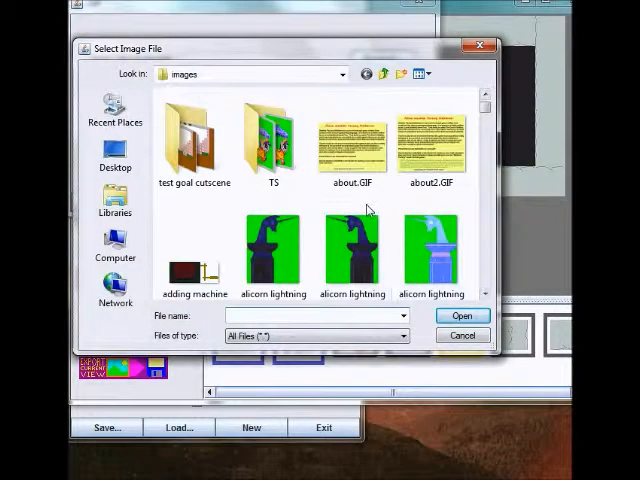
type("platTile.GIF")
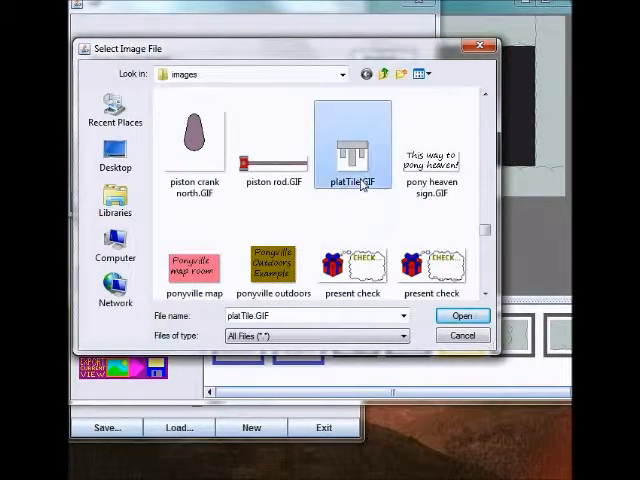
mouse_move(355, 145)
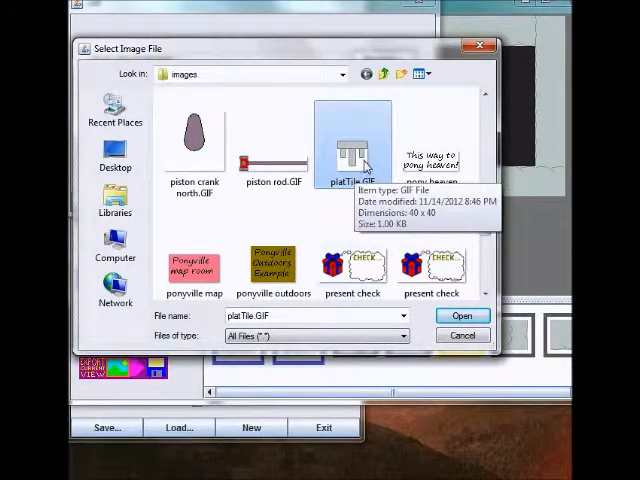
left_click(461, 315)
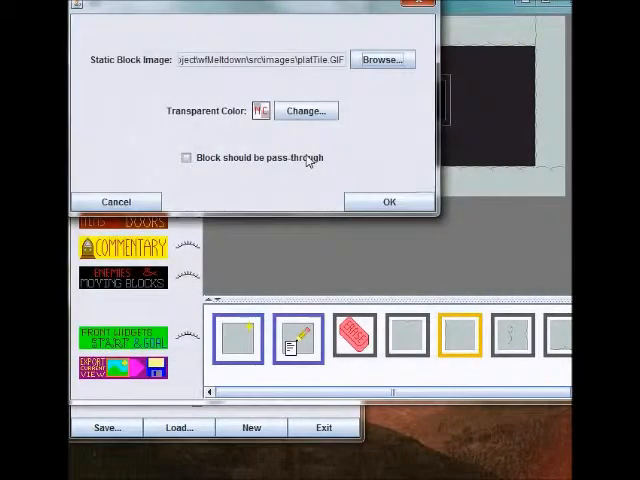
left_click(306, 110)
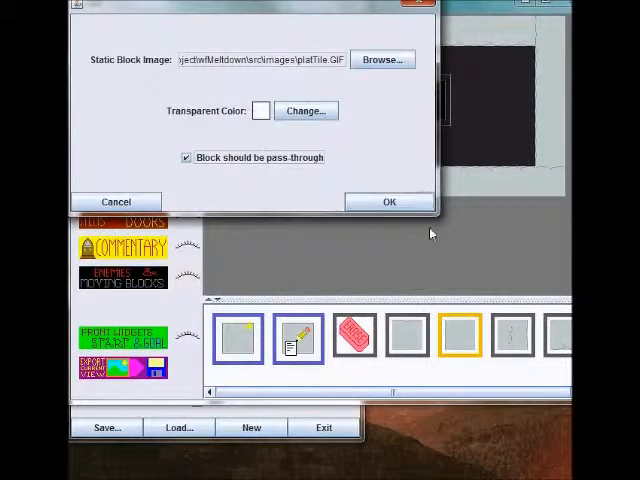
left_click(389, 201)
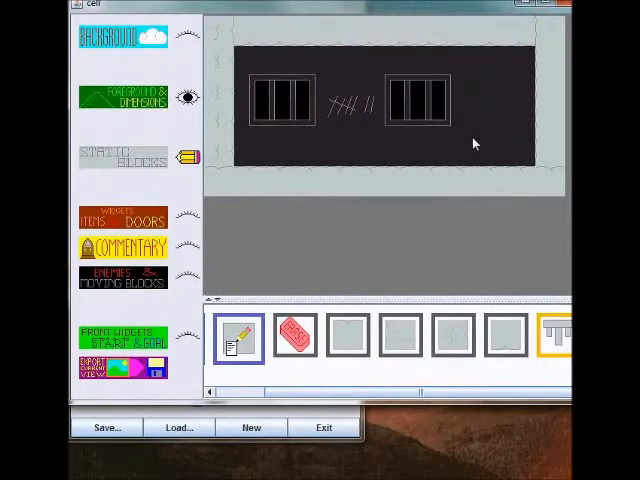
Close the cell room editor to return to the level overview
left_click(315, 145)
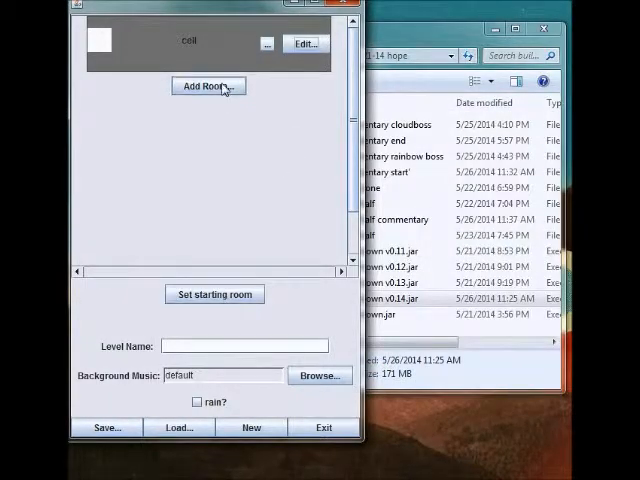
mouse_move(227, 246)
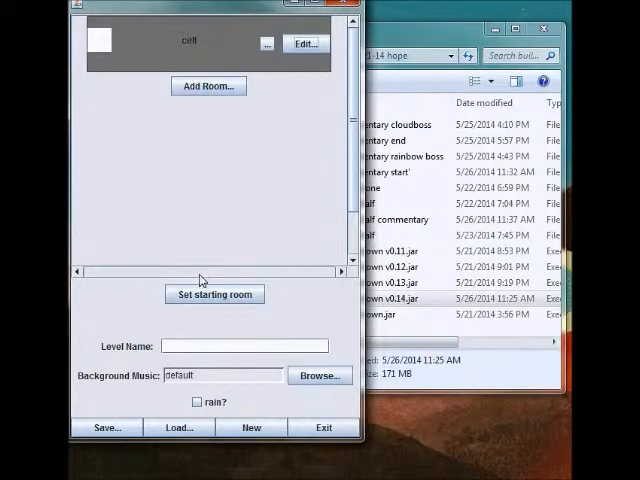
Pick 'cell' from the room dropdown as the level's starting room and confirm
left_click(305, 44)
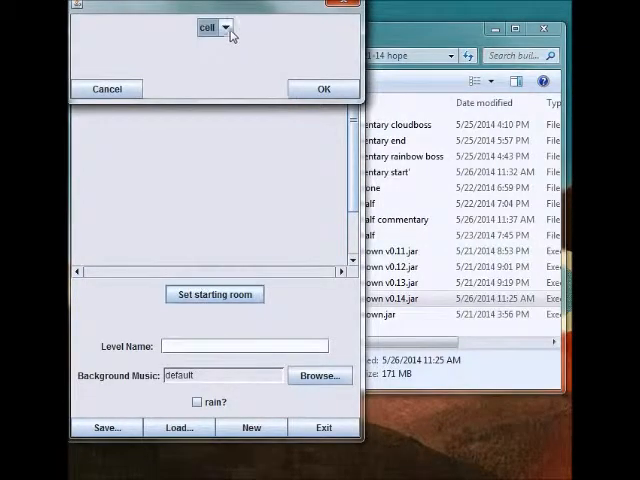
left_click(225, 27)
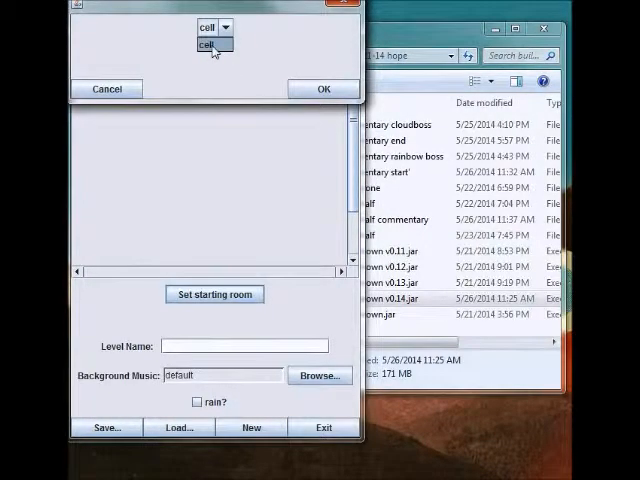
left_click(207, 46)
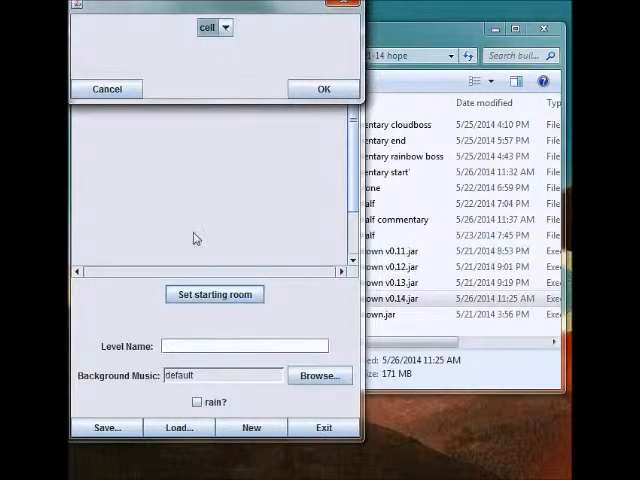
left_click(224, 27)
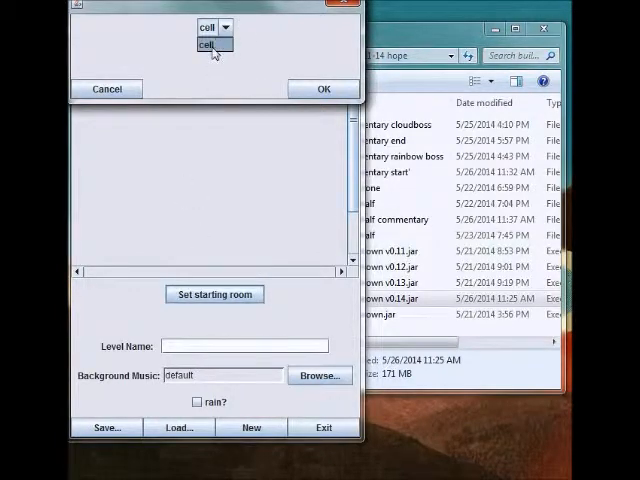
left_click(208, 45)
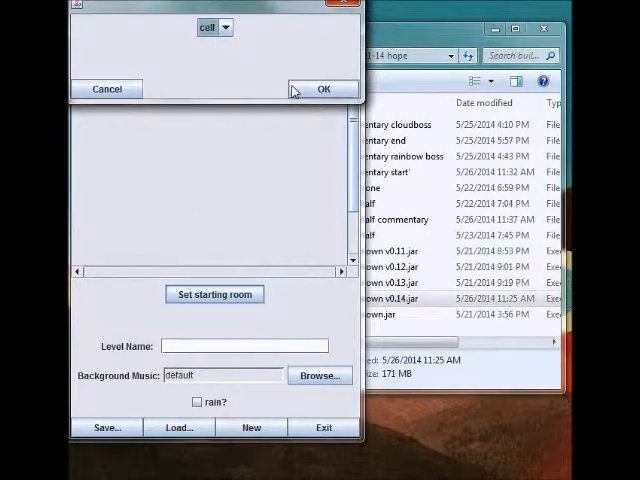
left_click(323, 89)
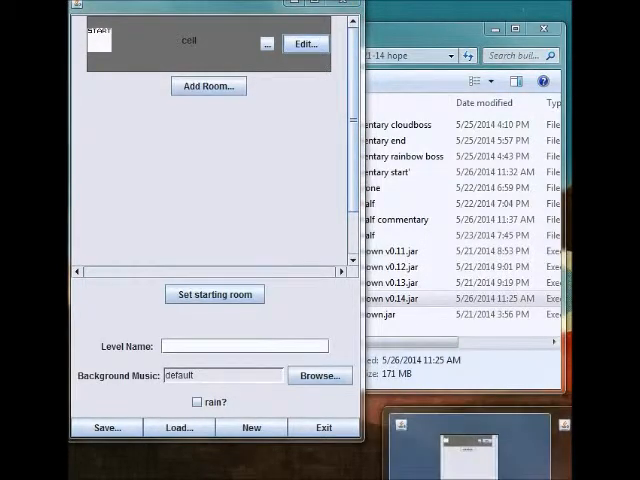
Open the cell room's editor to add a goal marker beside the start marker
left_click(305, 44)
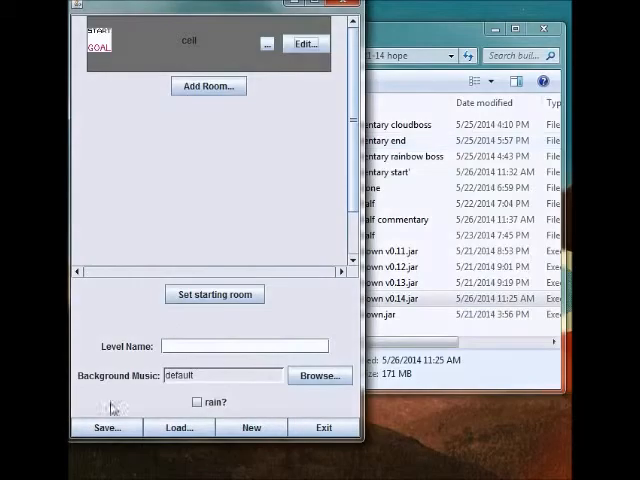
Save the finished prison-cell level through the Select Save File dialog
left_click(106, 427)
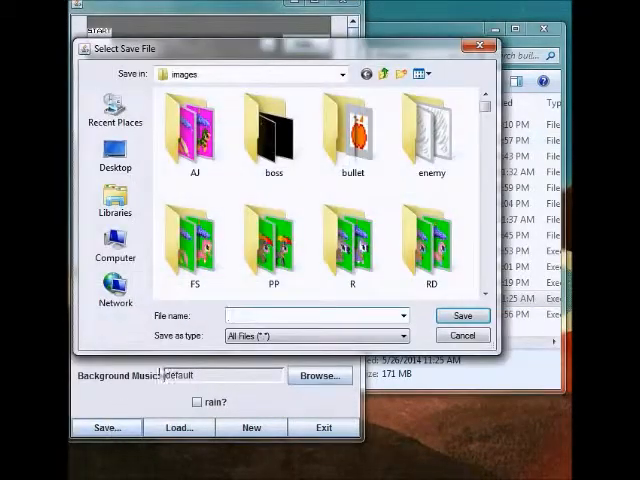
left_click(461, 315)
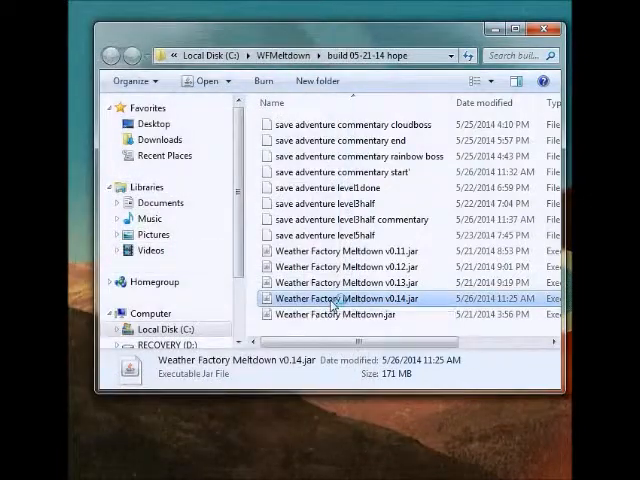
Launch 'Weather Factory Meltdown v0.14.jar' from the build 05-21-14 hope folder
double_click(347, 298)
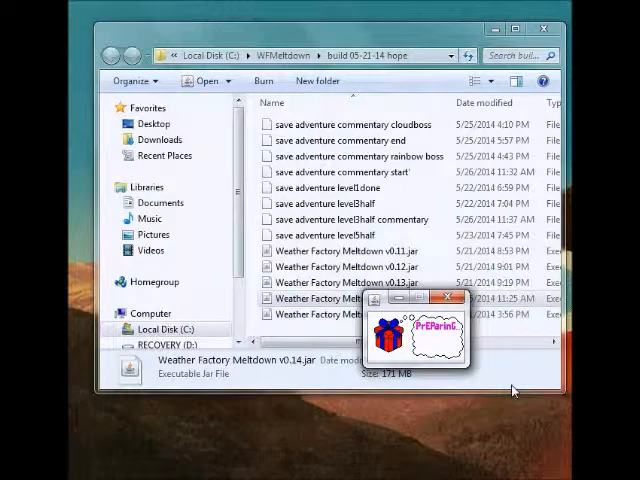
mouse_move(473, 373)
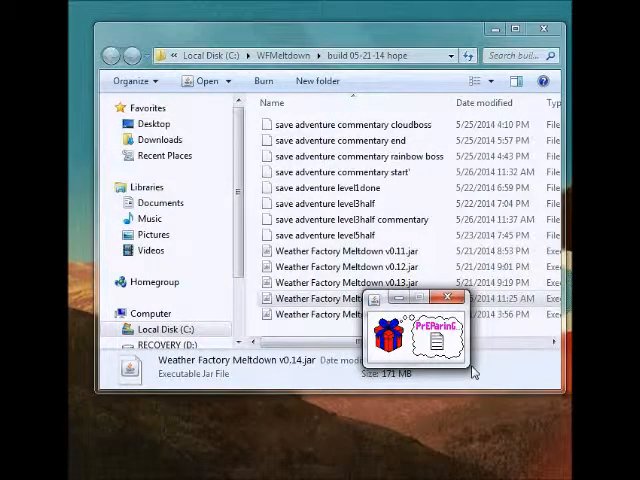
mouse_move(528, 458)
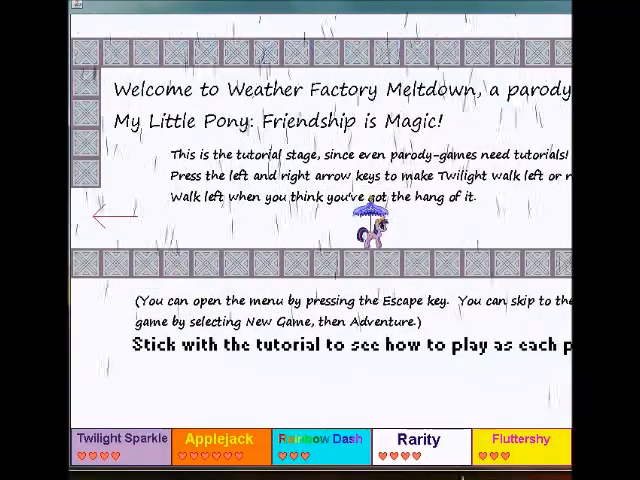
Choose Restore from the Escape menu, reaching the 'Really reset game?' prompt
key("Escape")
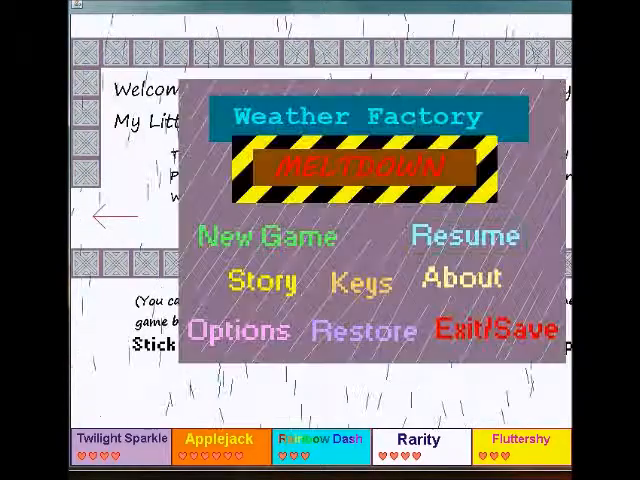
left_click(267, 237)
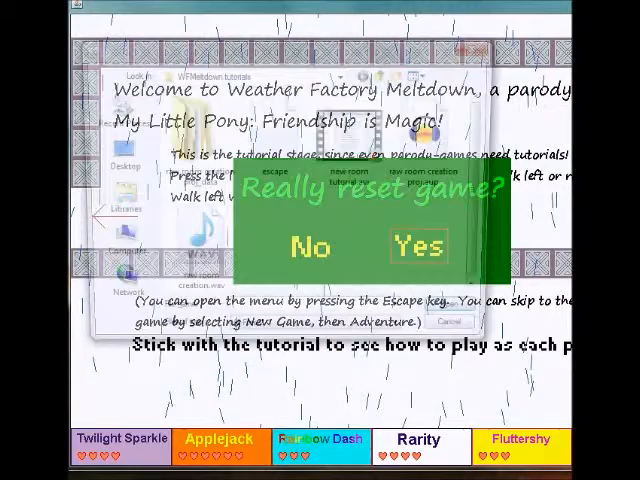